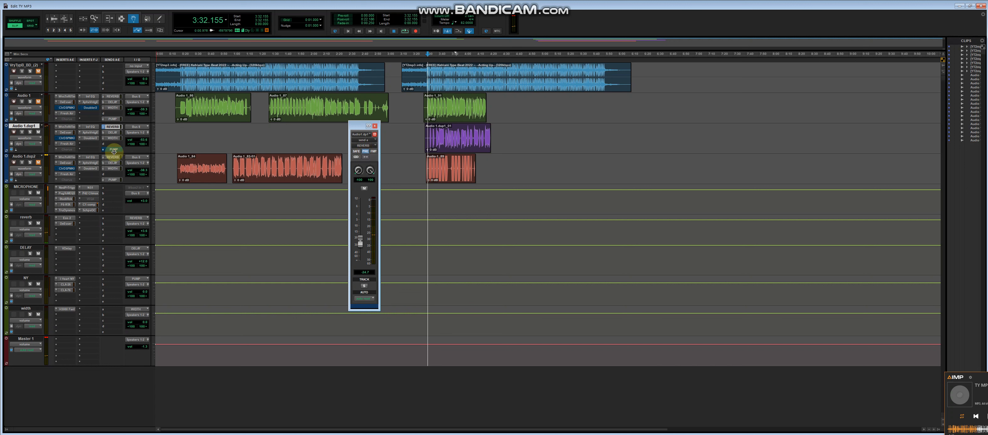
Dismiss the floating output window and bring up the MICROPHONE track's bx_console SSL channel strip and rack plugins
right_click(112, 150)
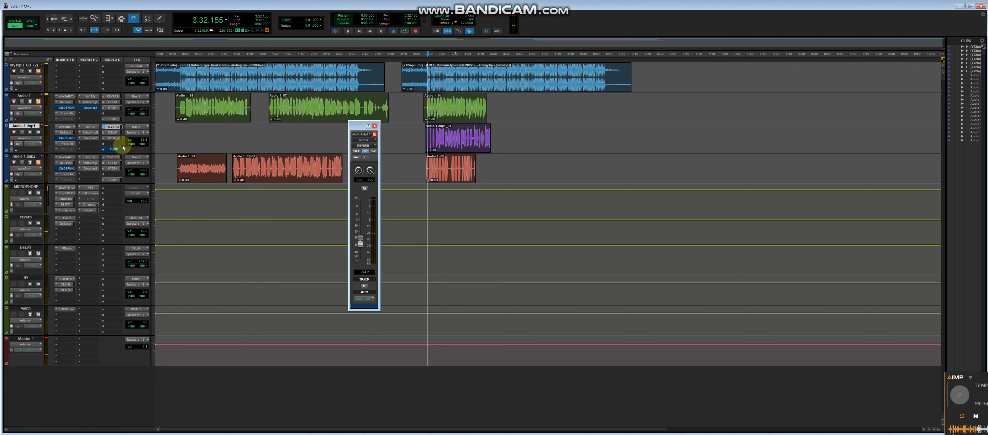
click(63, 188)
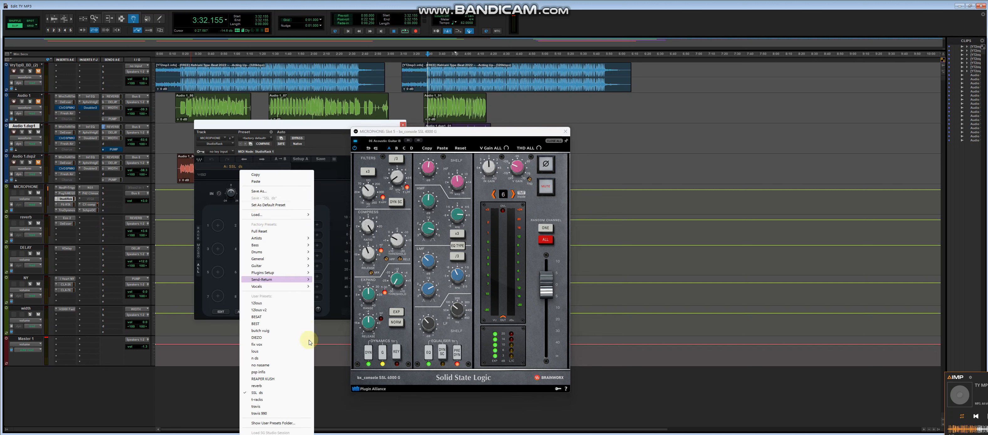
mouse_move(285, 369)
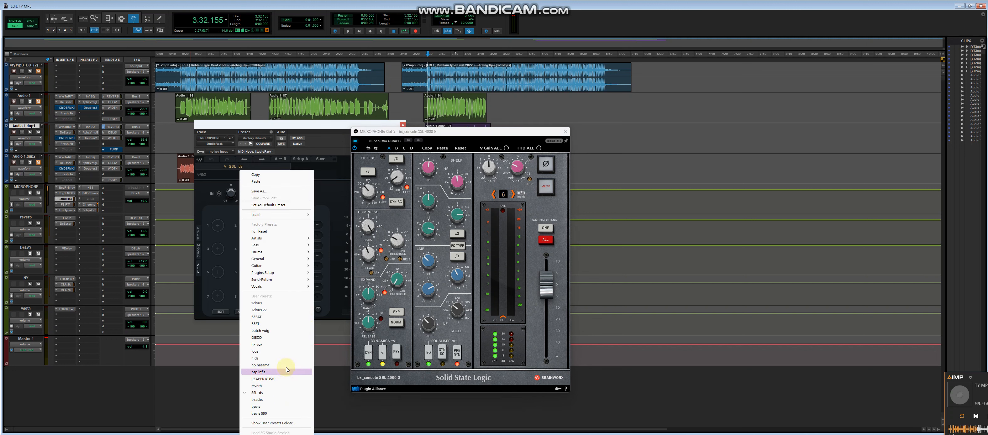
mouse_move(271, 358)
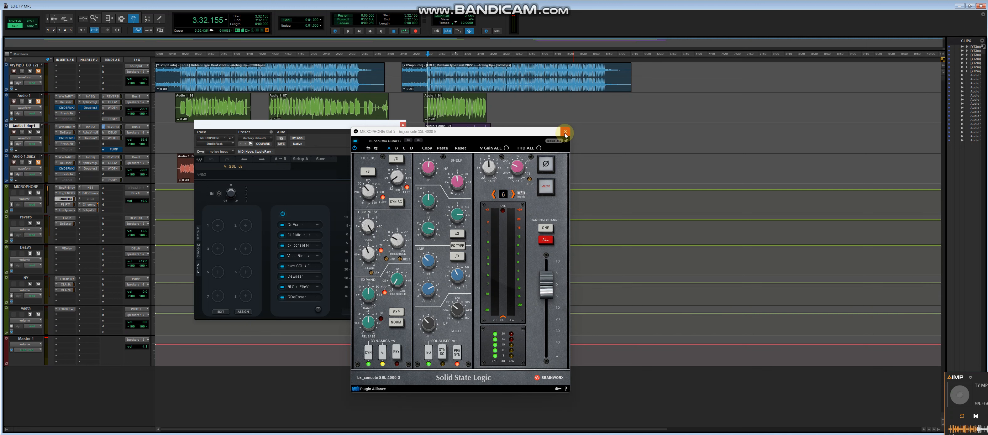
Close the channel-strip plugin window after loading the vocal chain preset
click(566, 132)
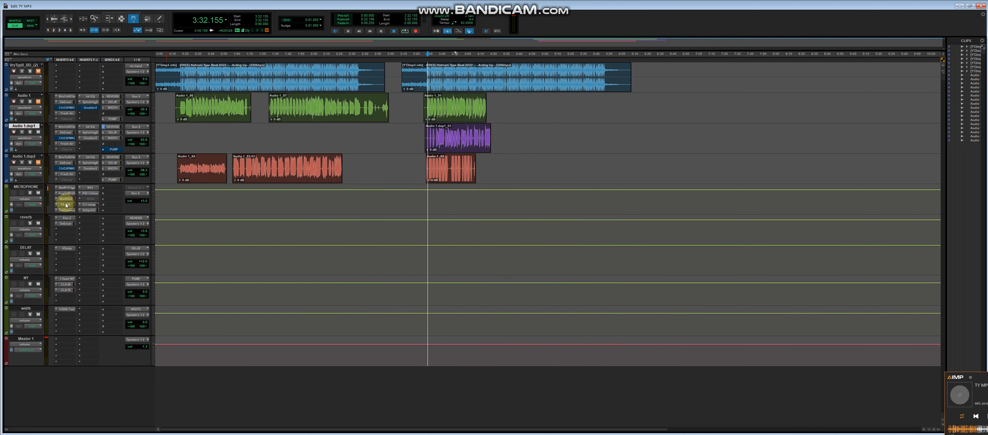
click(65, 204)
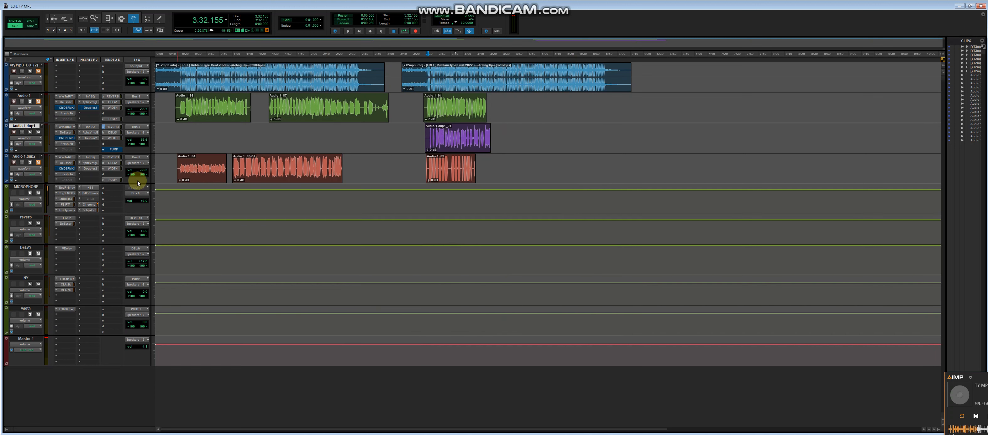
click(91, 188)
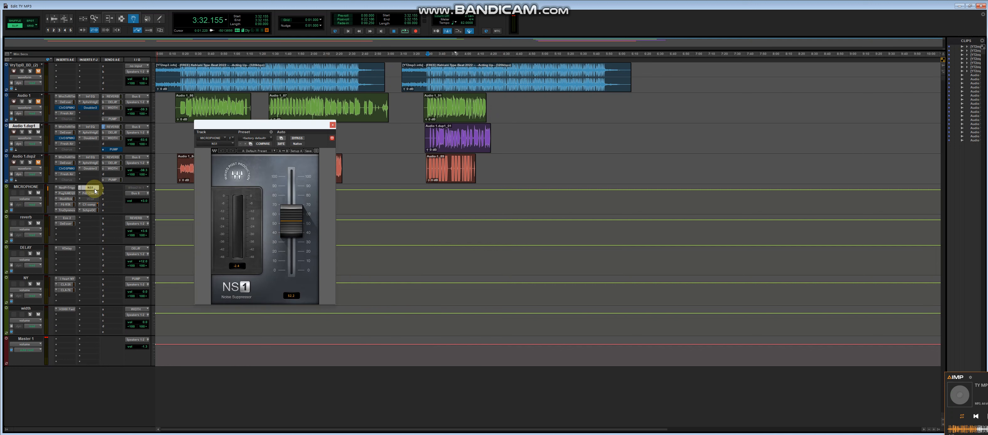
click(332, 123)
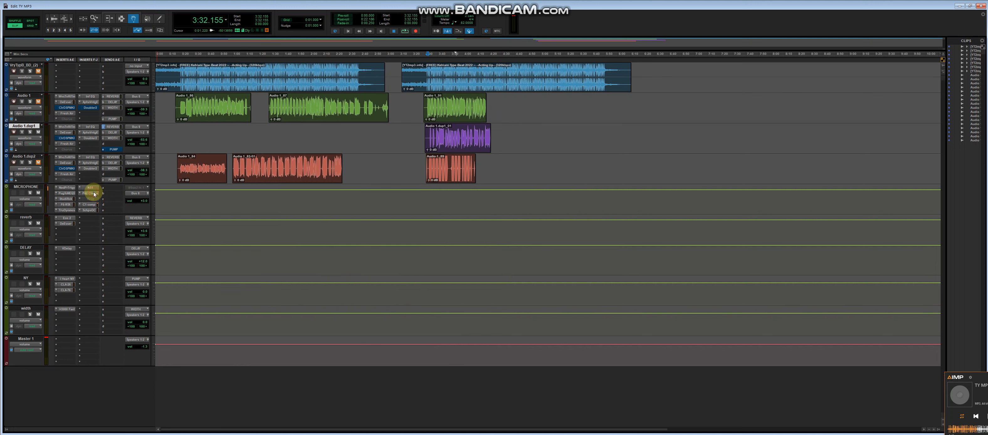
click(90, 193)
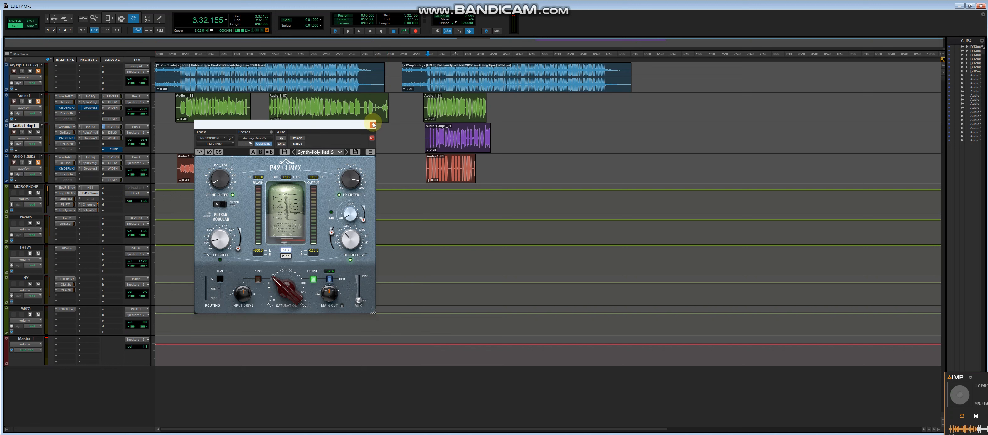
click(91, 205)
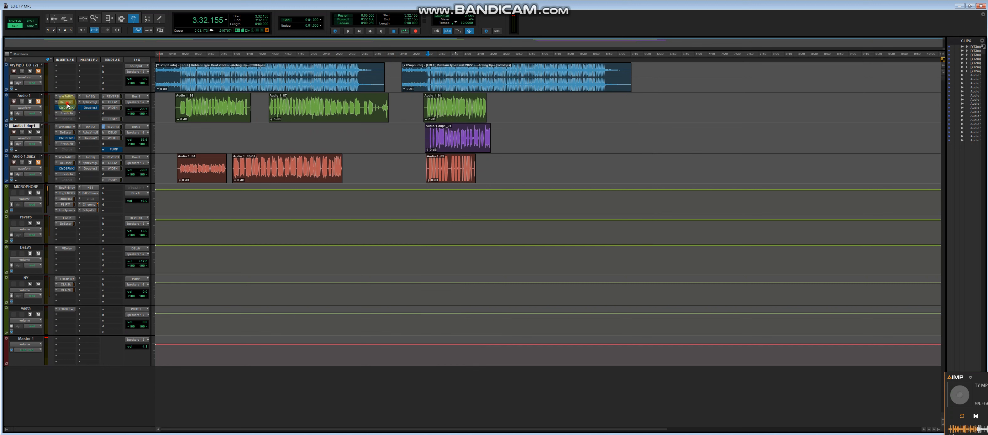
click(65, 113)
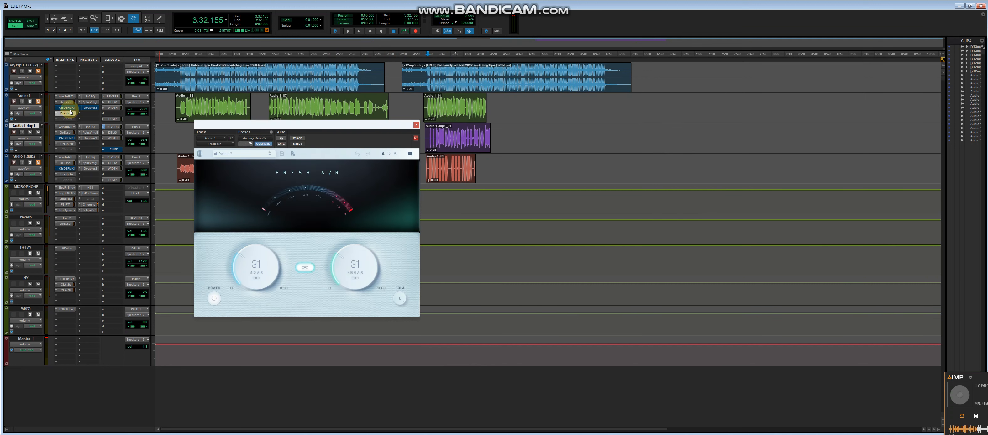
click(65, 102)
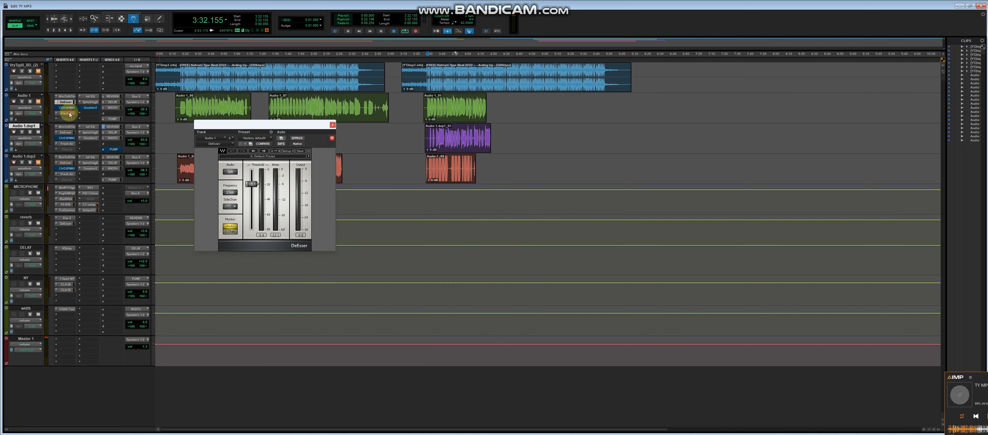
click(65, 113)
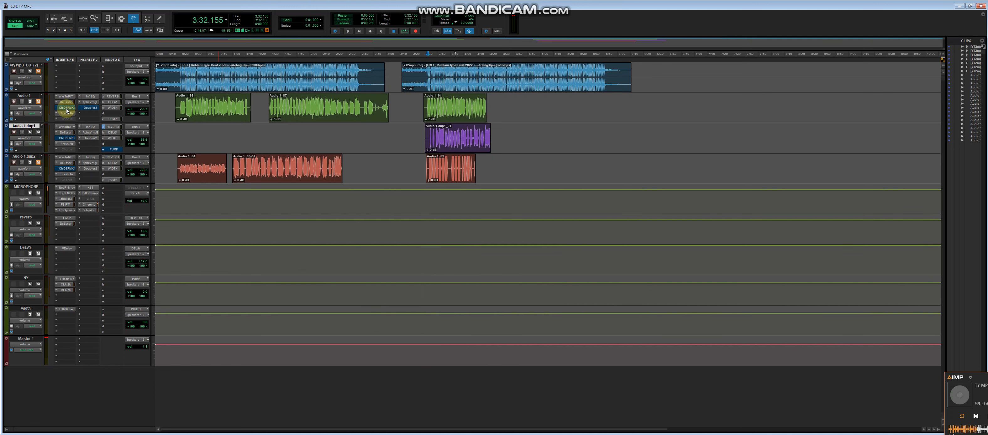
click(65, 107)
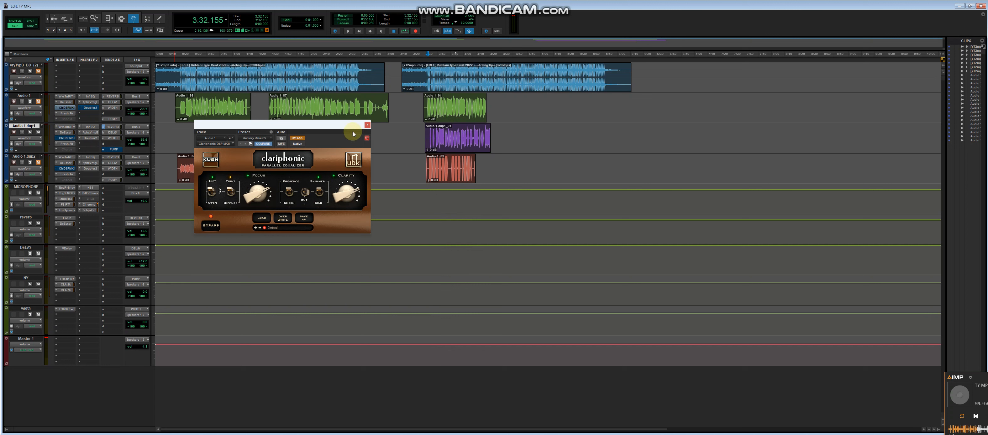
click(367, 124)
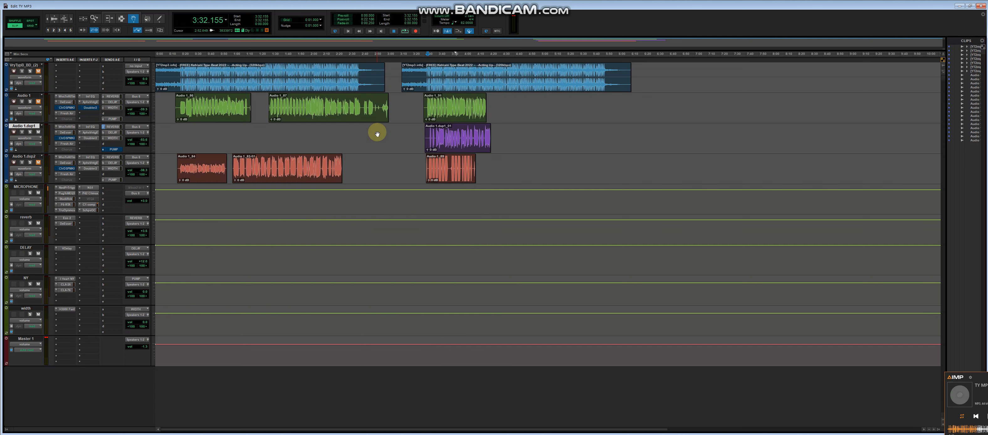
Bring up the Window menu listing the session's program windows
click(405, 31)
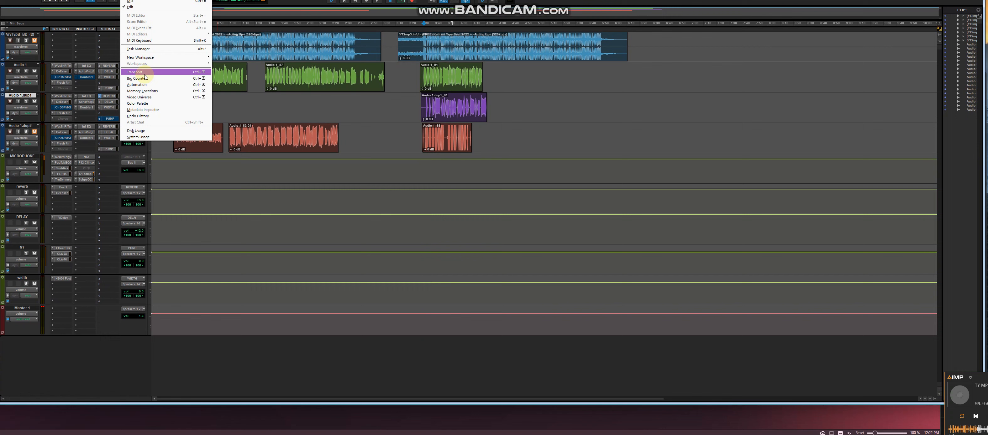
Show the Mix window to watch the level meters during playback, then close it
click(134, 71)
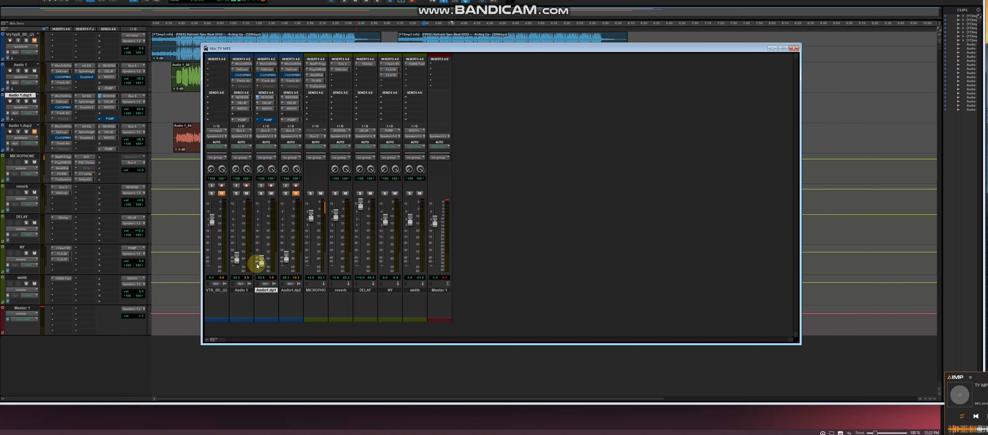
mouse_move(283, 265)
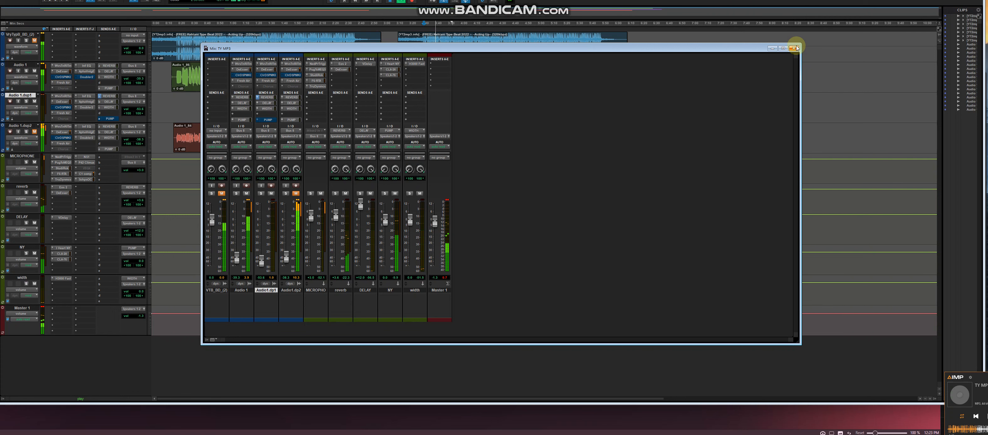
click(795, 47)
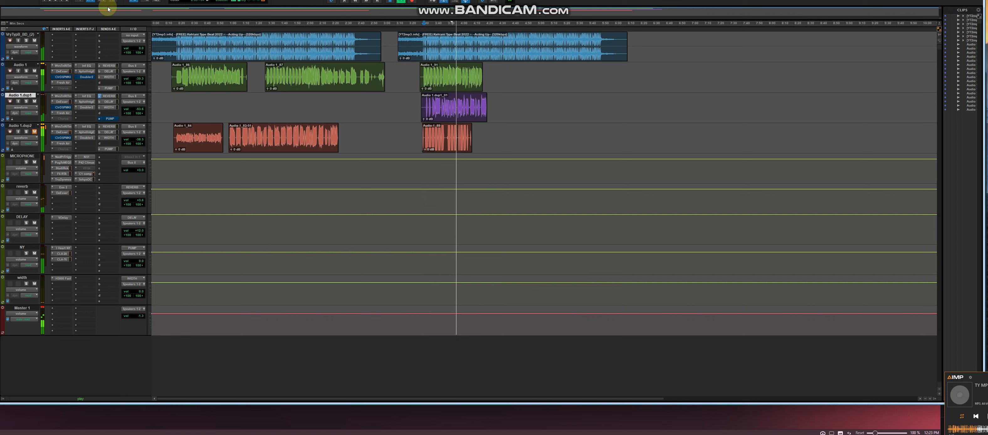
Restart session playback from an earlier timeline position
click(5, 1)
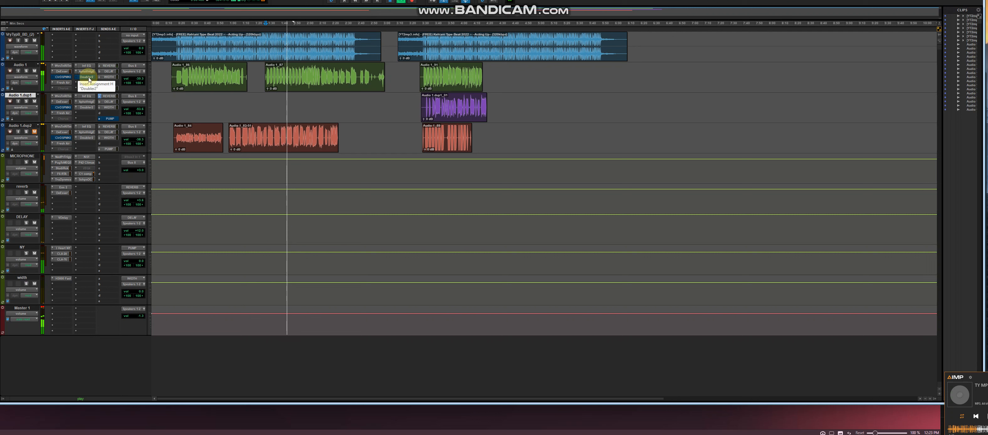
right_click(87, 77)
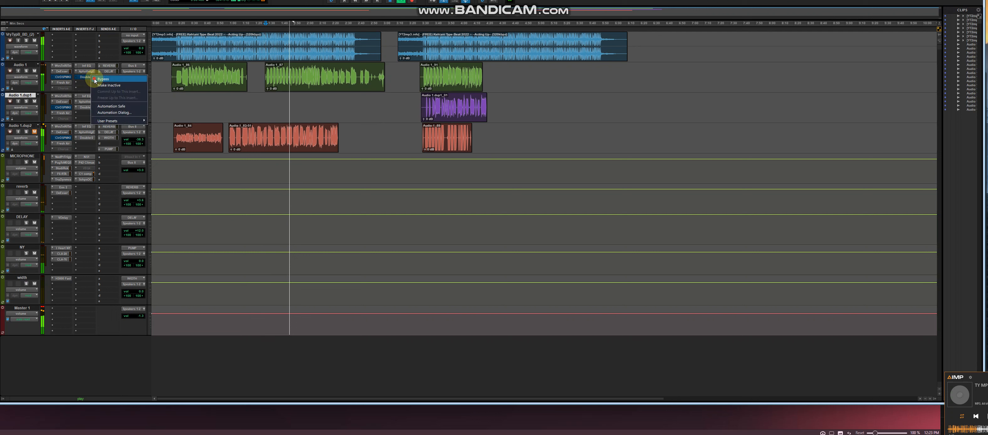
click(102, 79)
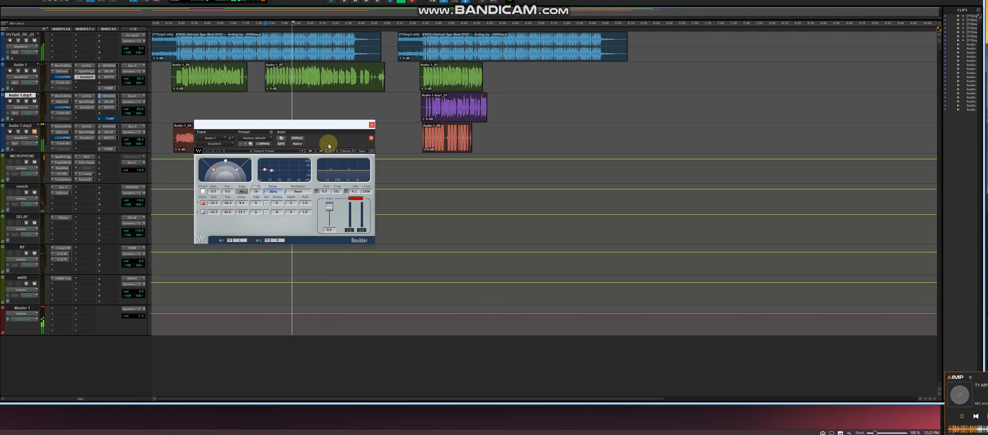
click(372, 124)
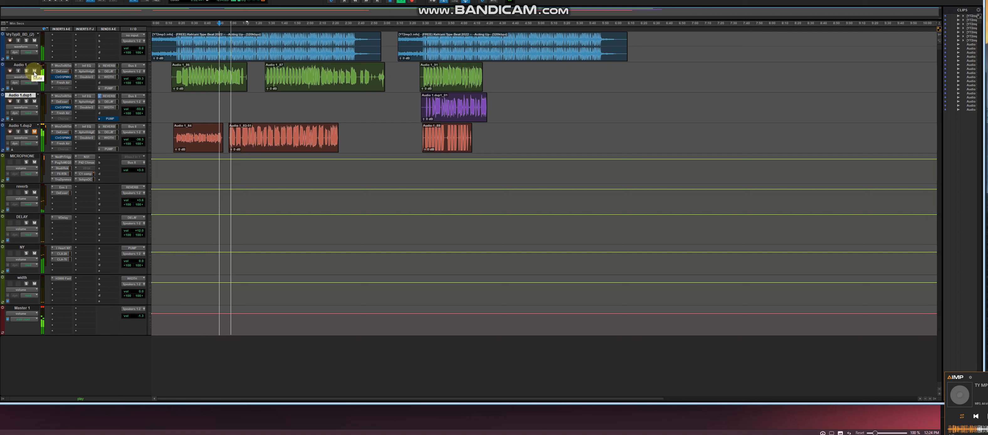
mouse_move(303, 44)
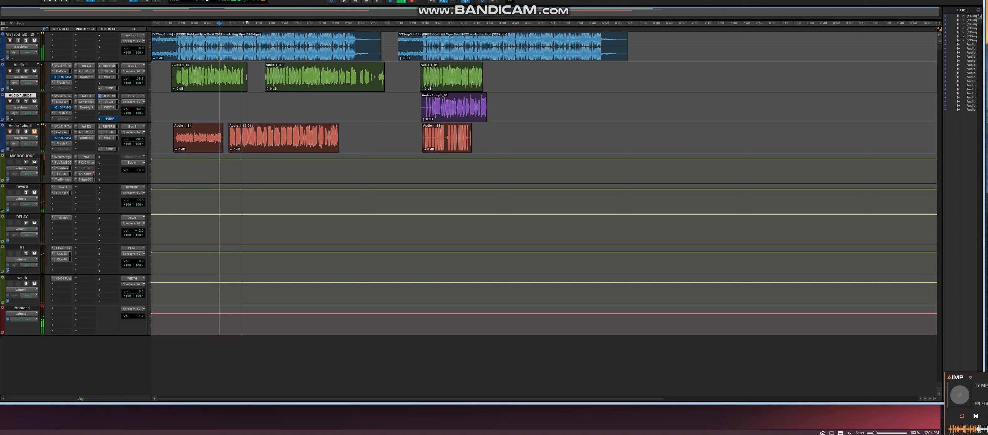
click(120, 1)
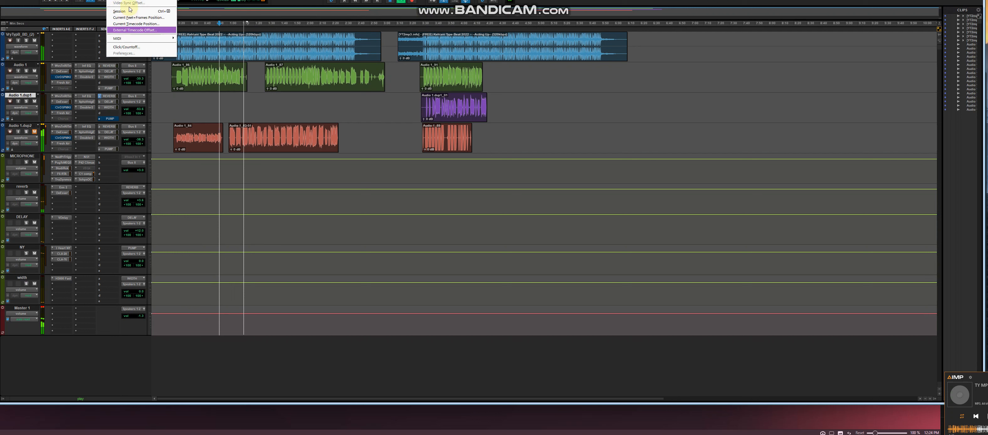
click(126, 3)
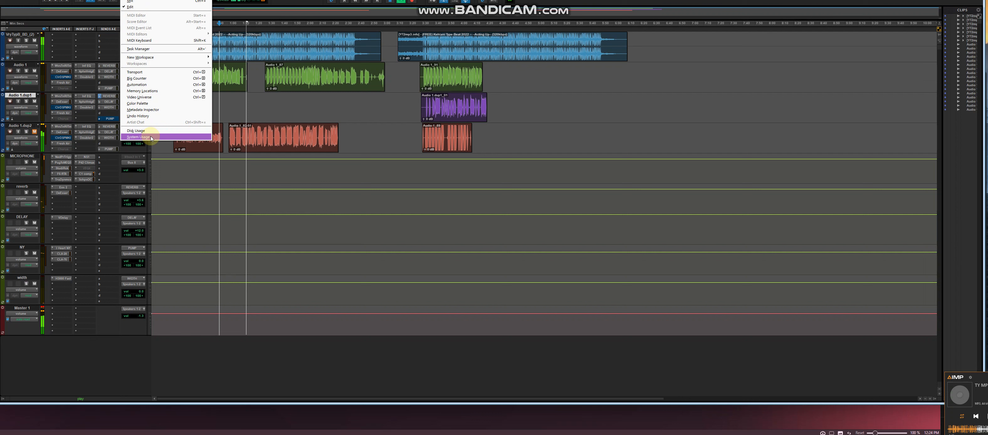
click(138, 136)
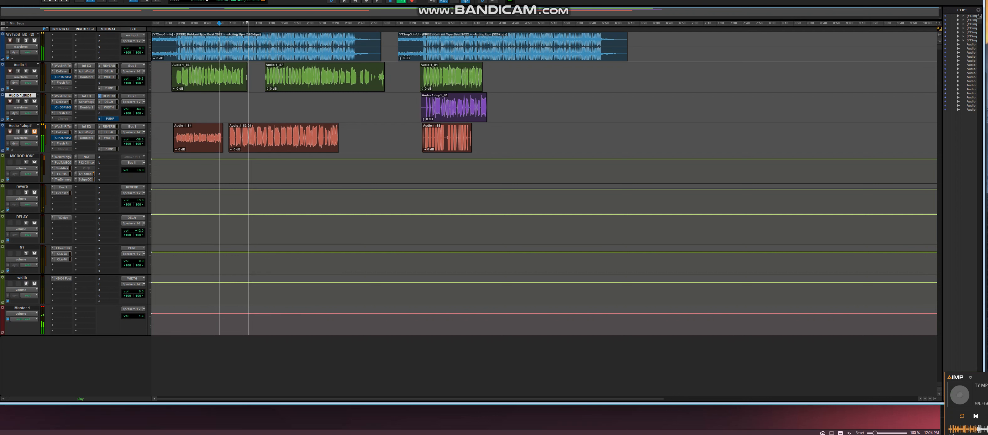